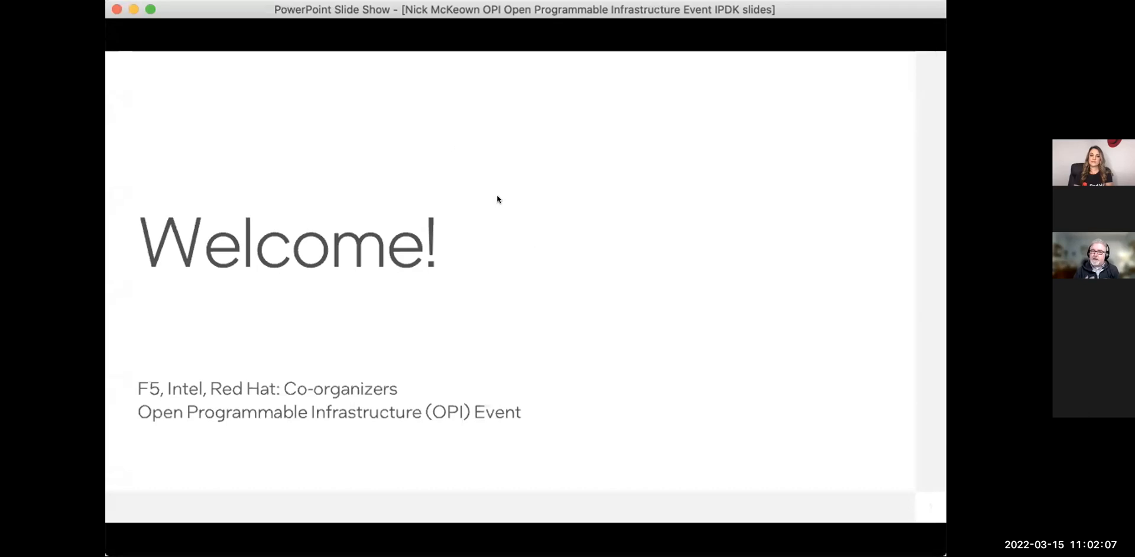
mouse_move(471, 88)
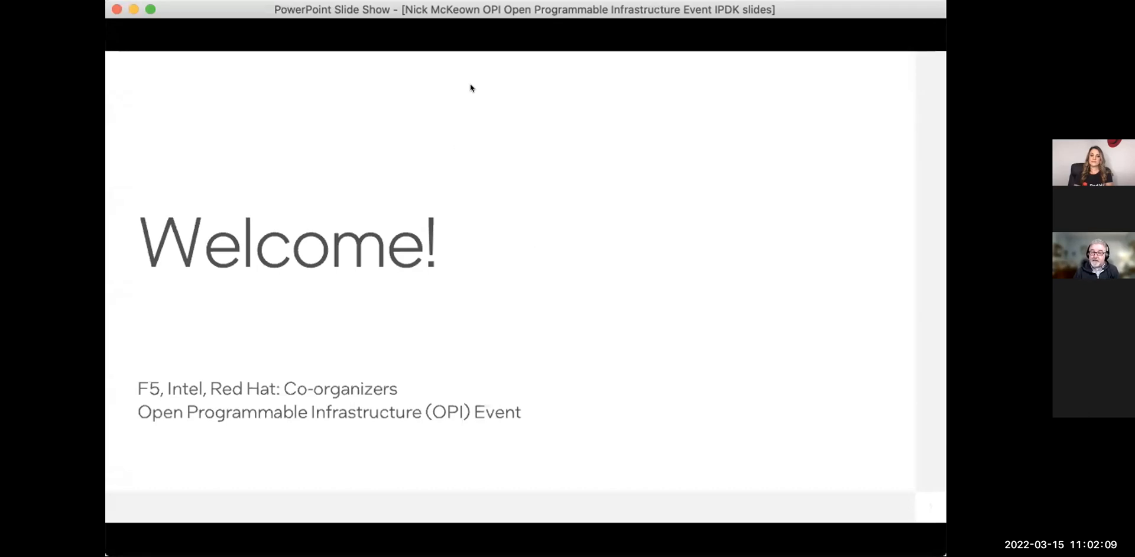
mouse_move(567, 383)
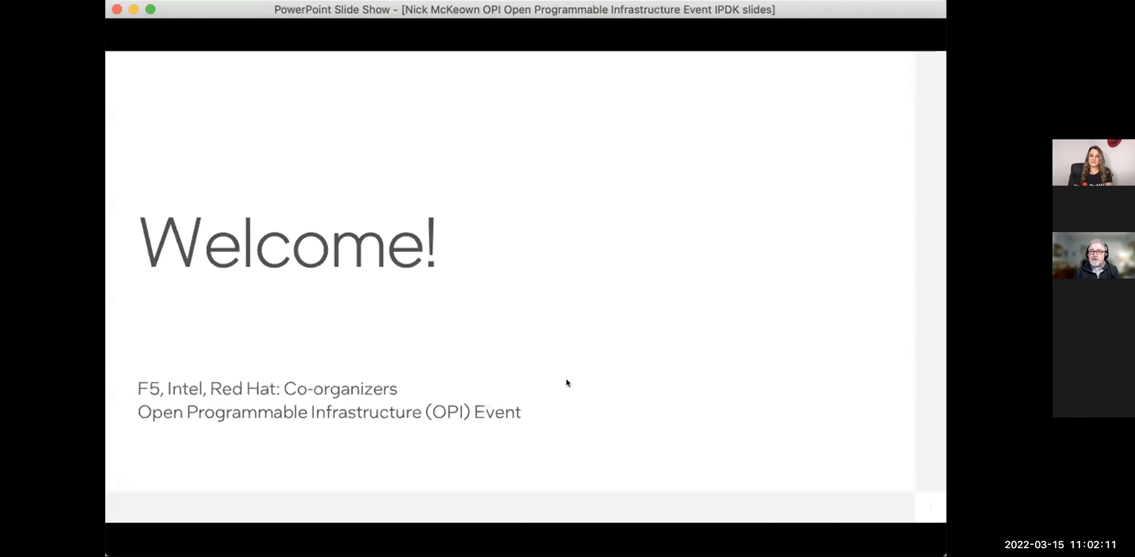
mouse_move(510, 476)
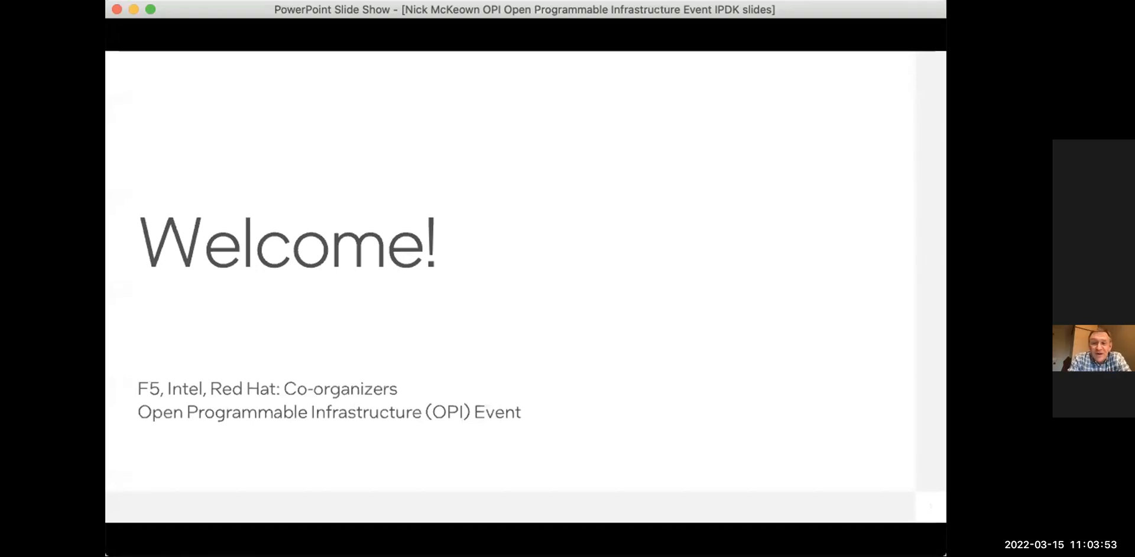
mouse_move(162, 180)
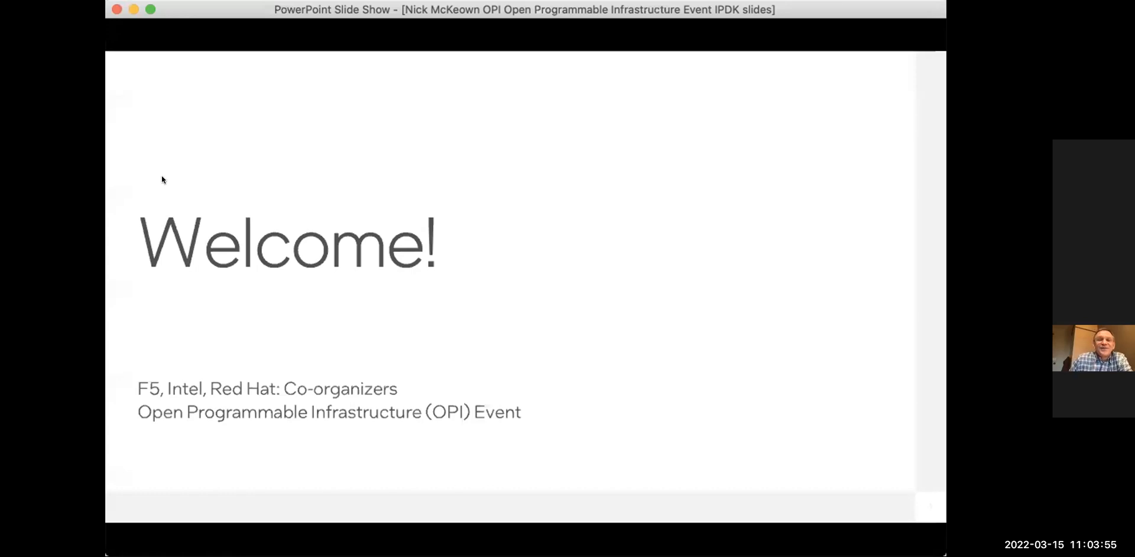
mouse_move(202, 194)
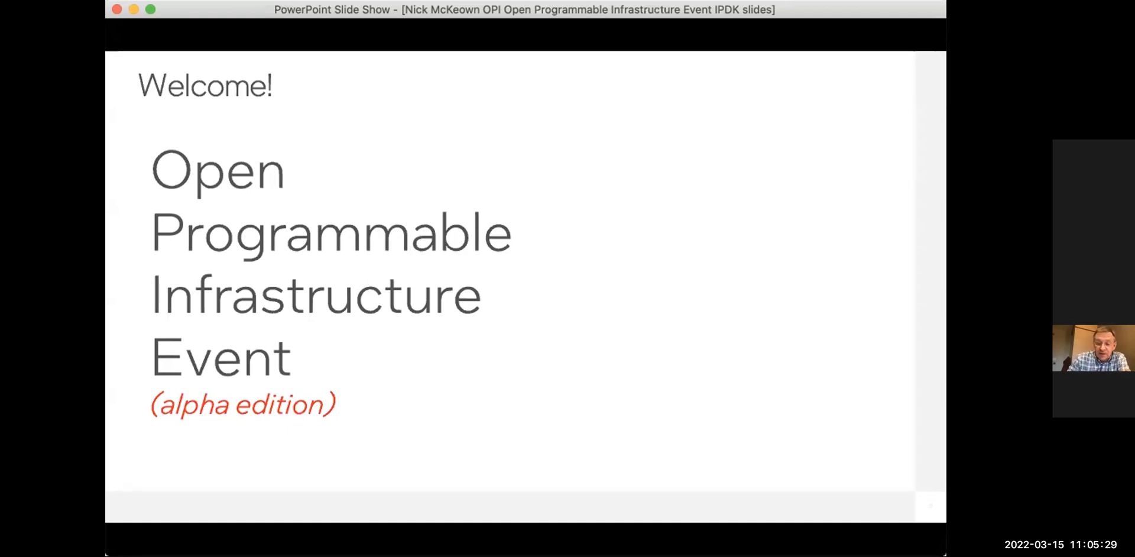
Step: Advance the slide show through the Cloud to Edge Programmability slide to the IPDK slide
key("right")
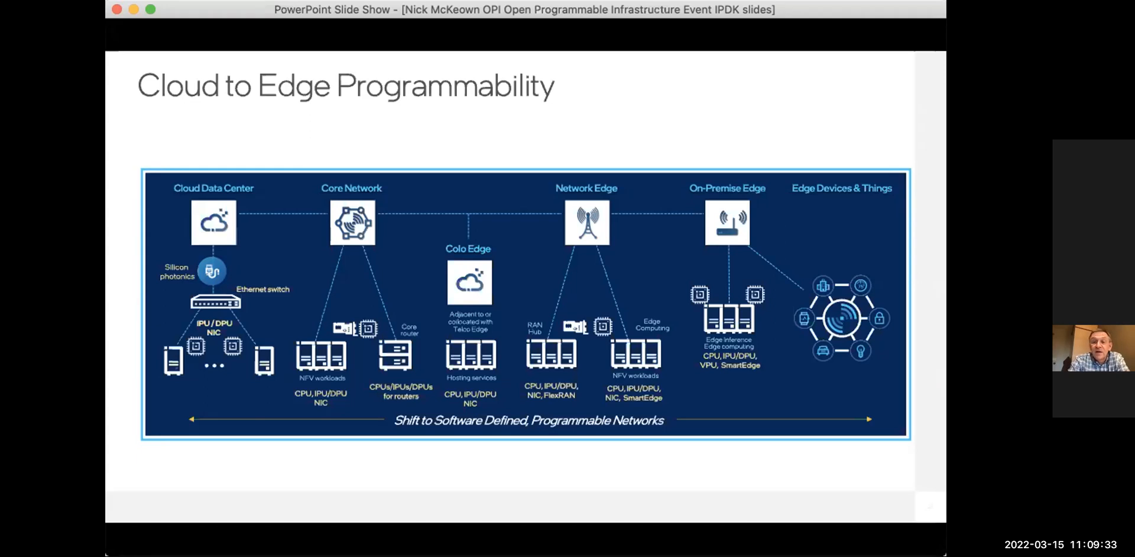
mouse_move(402, 476)
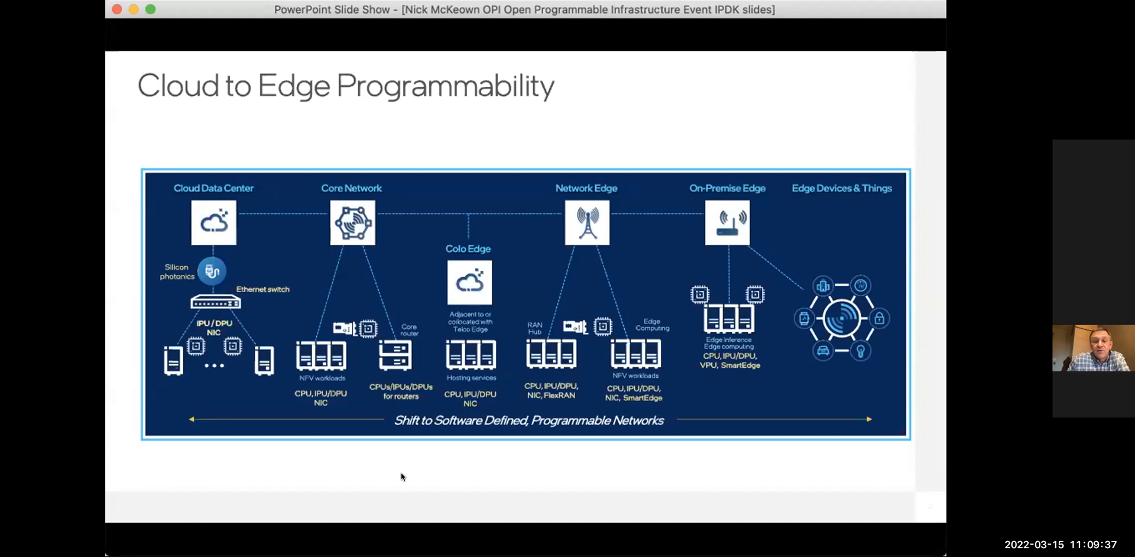
key("right")
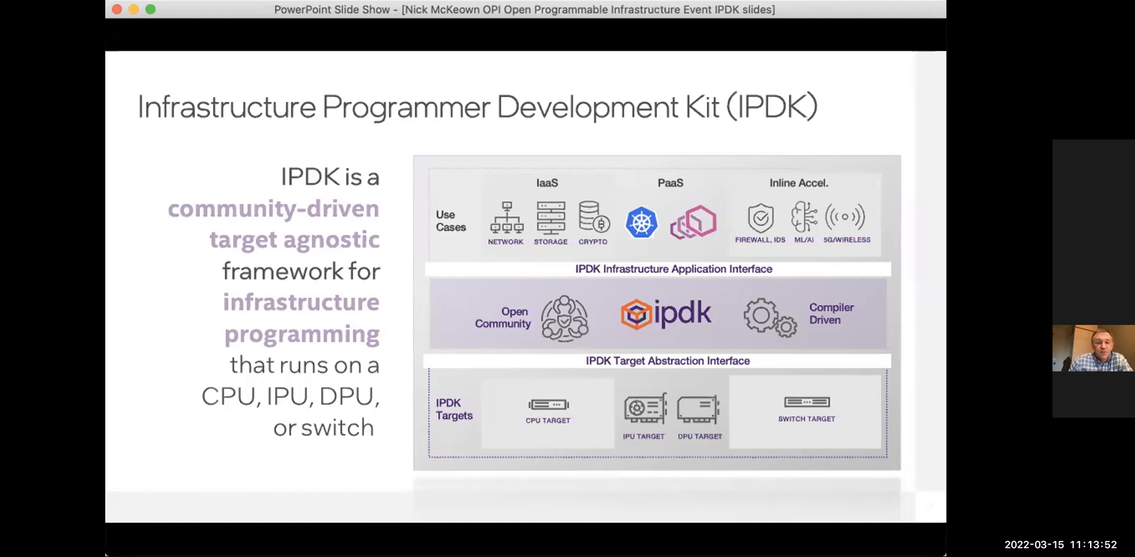
Step: Advance the slide show to the Day 1 schedule slide for March 15, 2022
key("right")
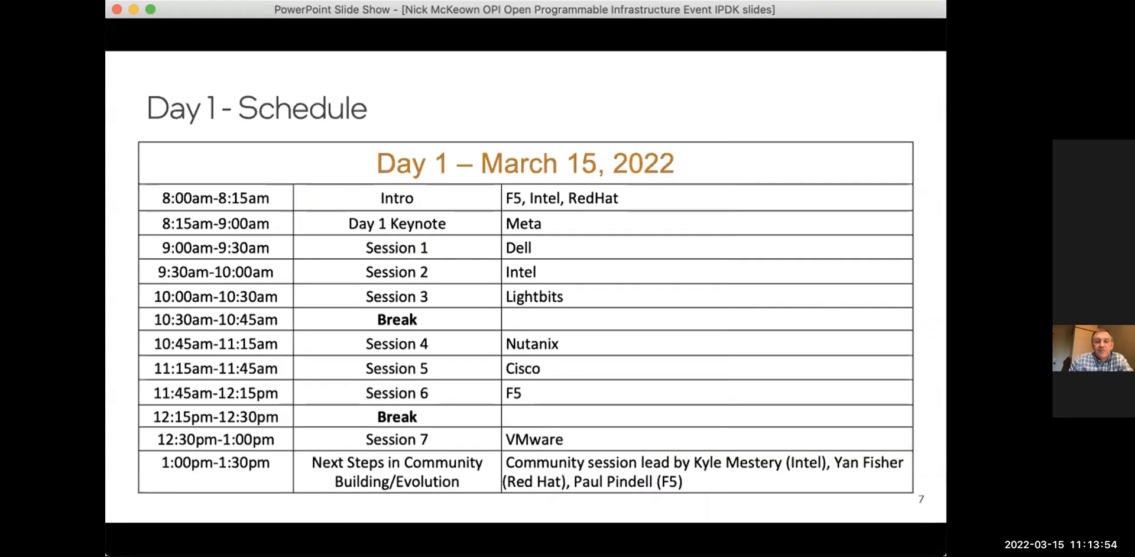